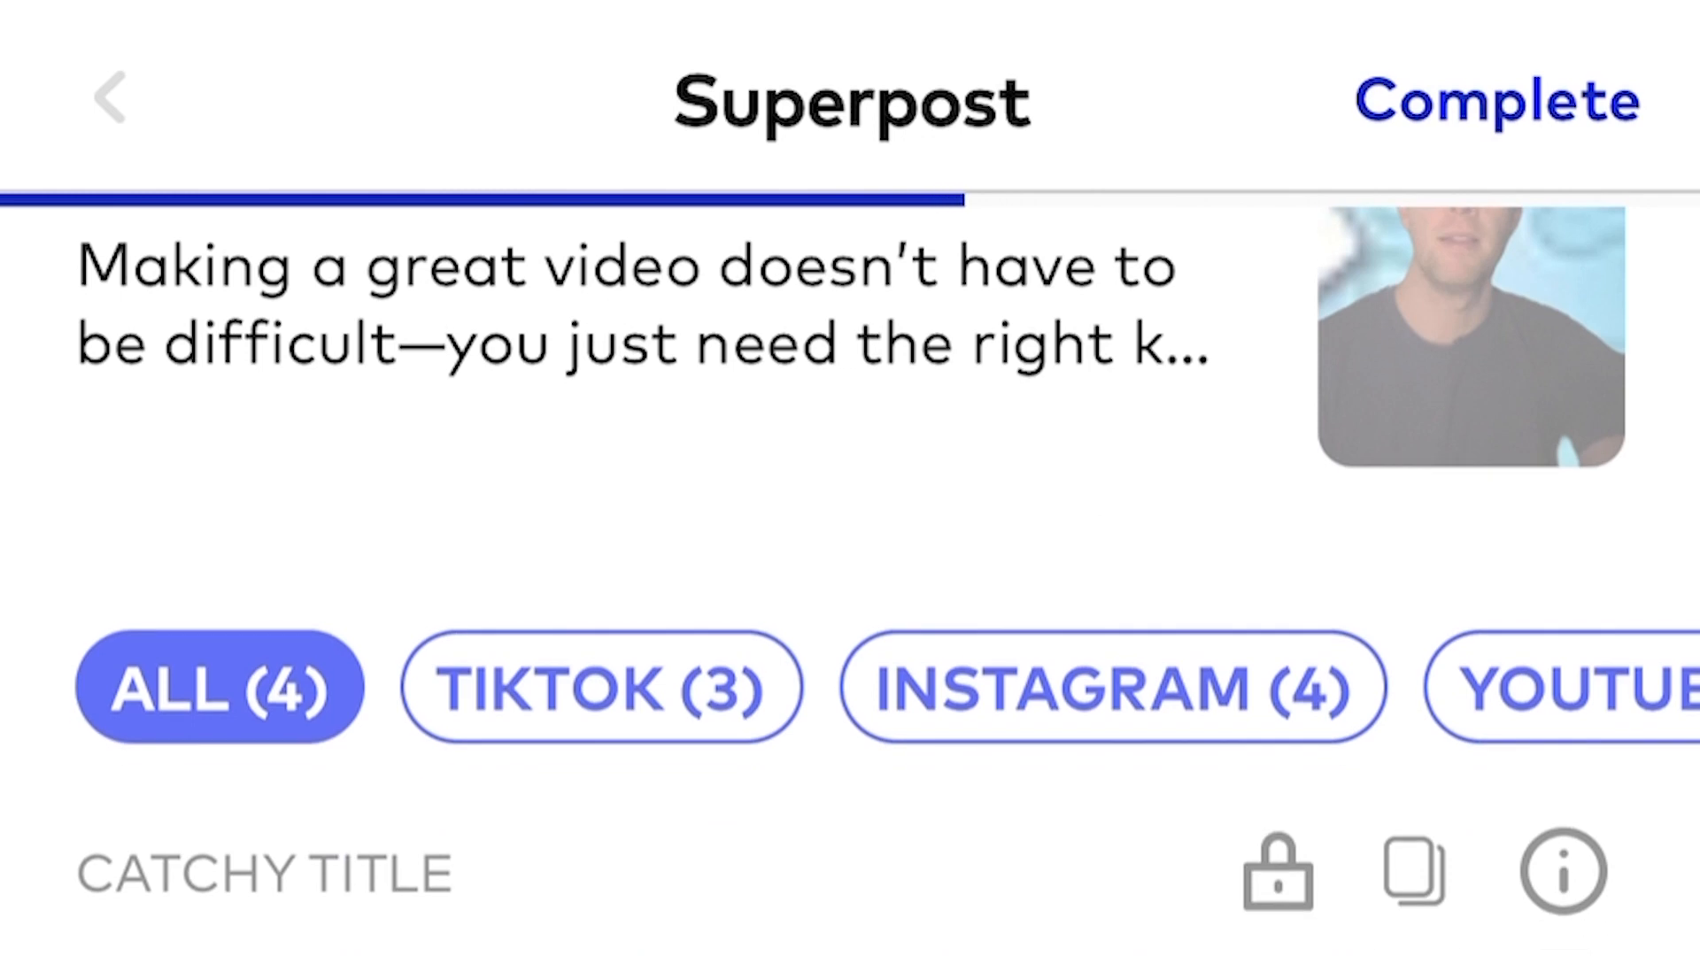
scroll(down, 3)
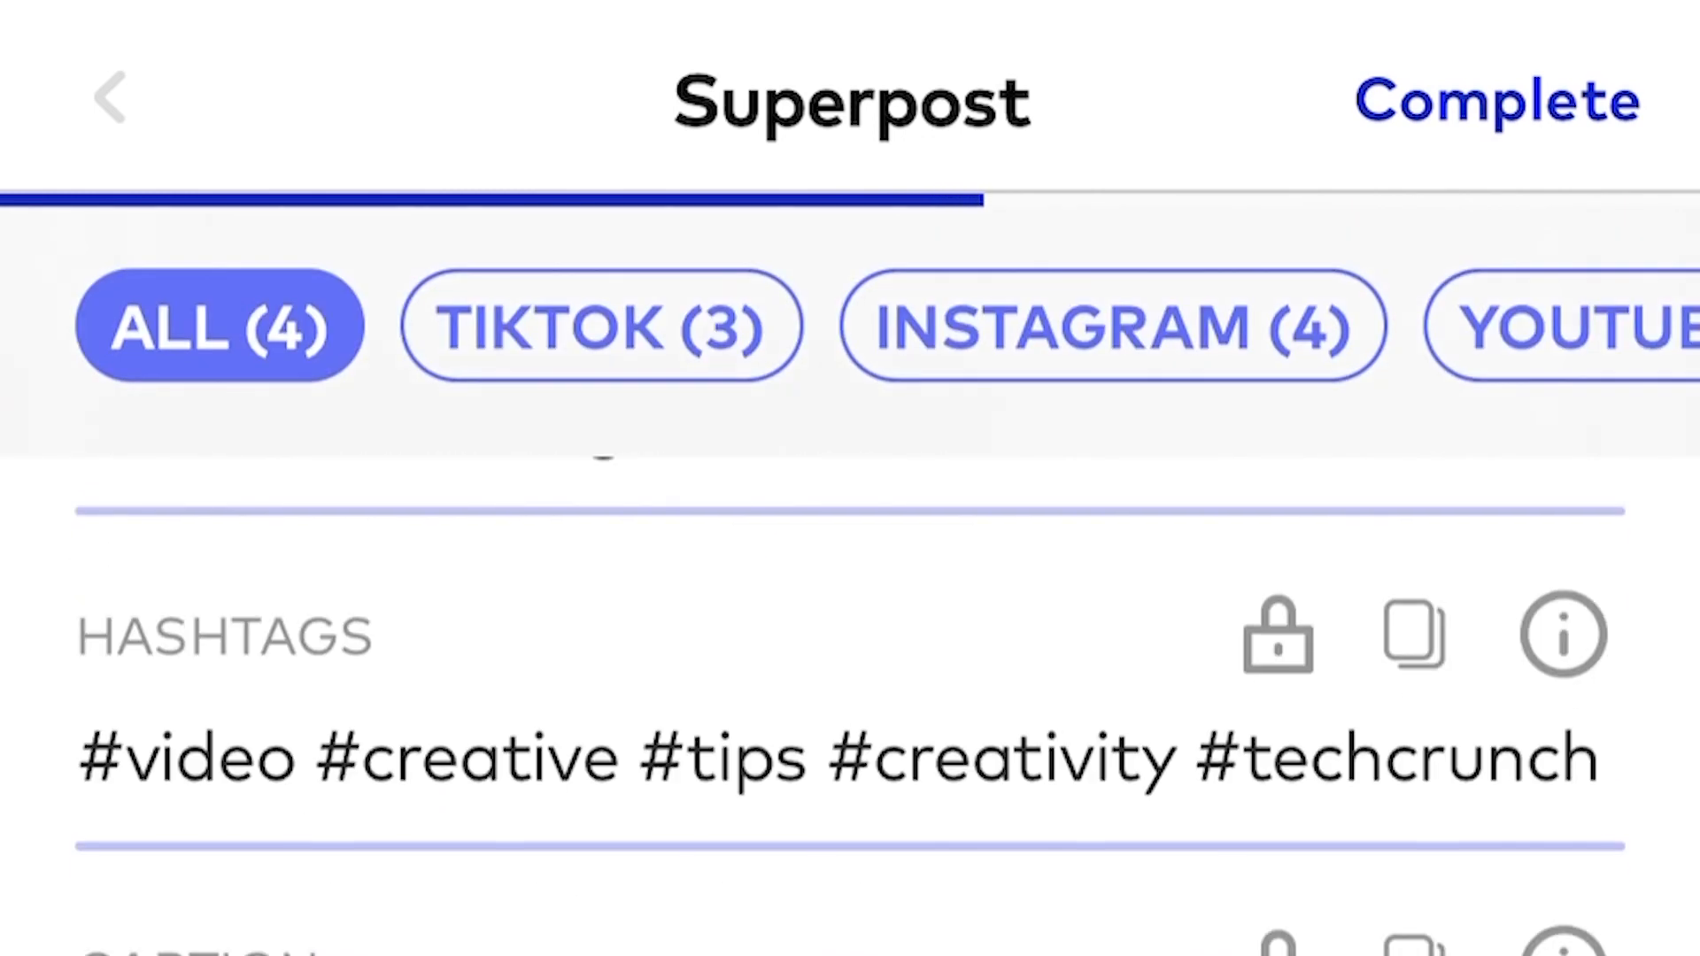